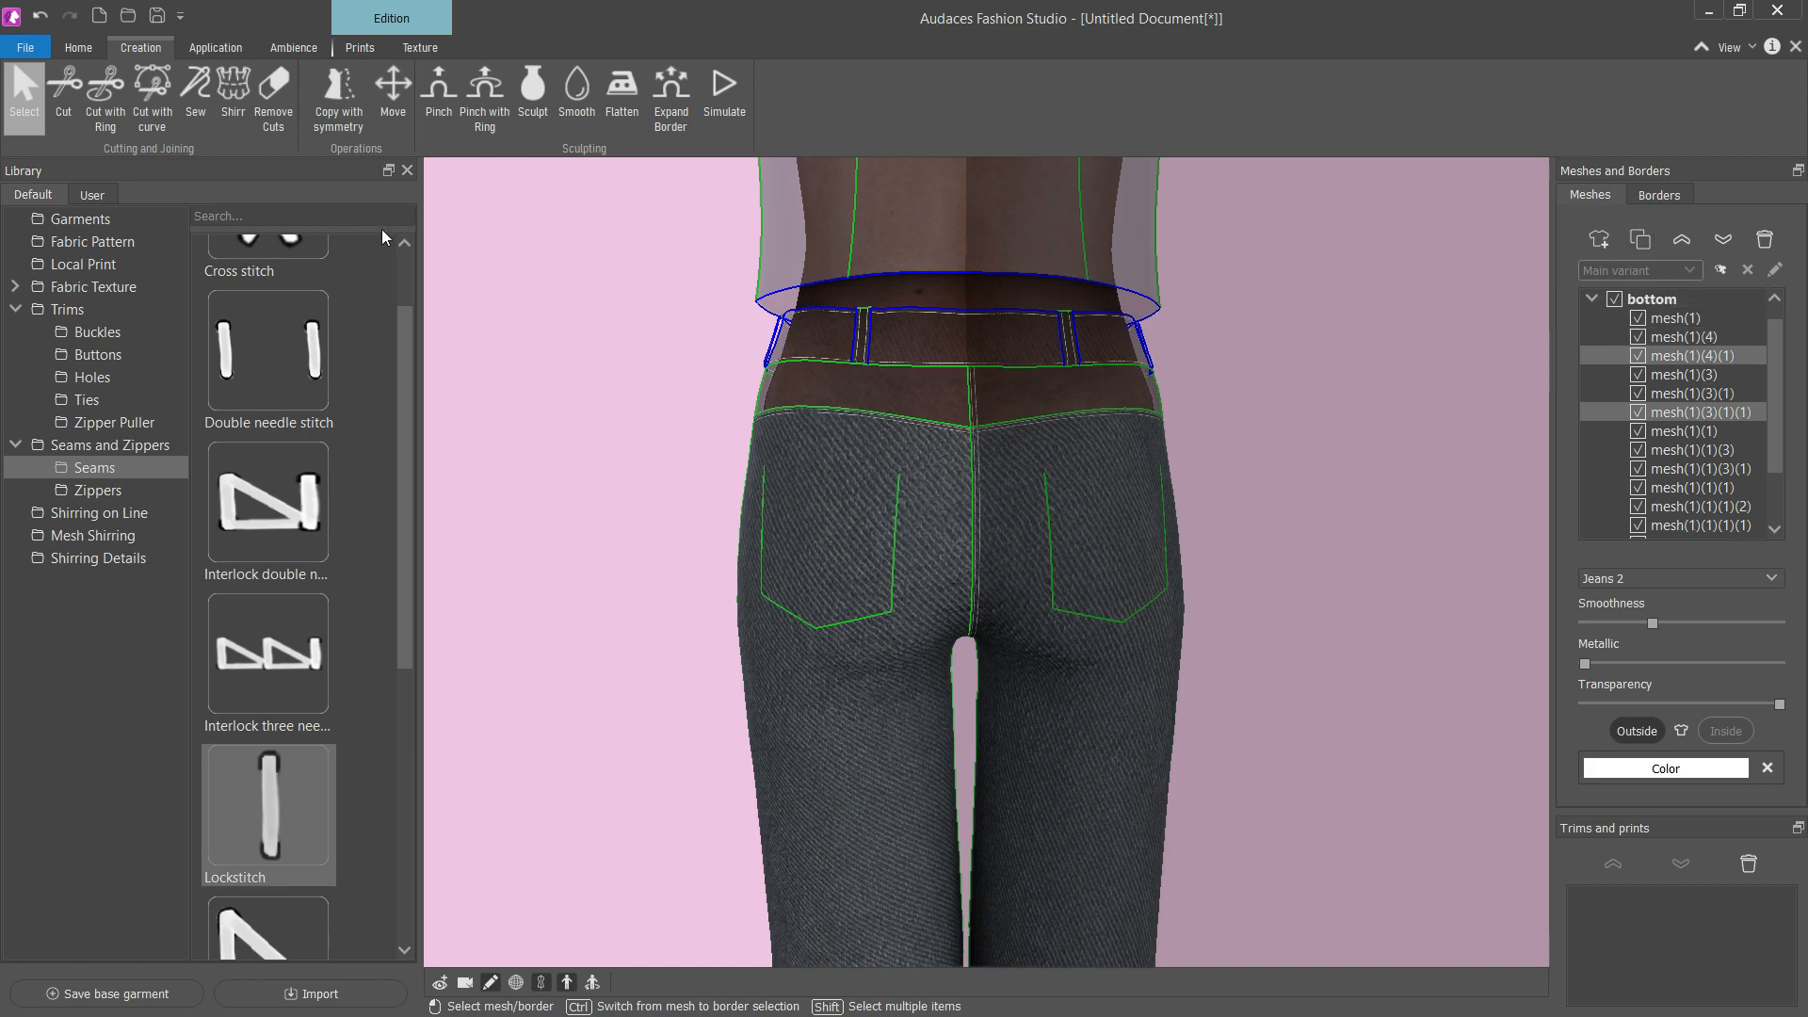
- Cut both back pocket outlines into separate patches on the jeans seat, briefly trying Sculpt before returning to Select
left_click(151, 96)
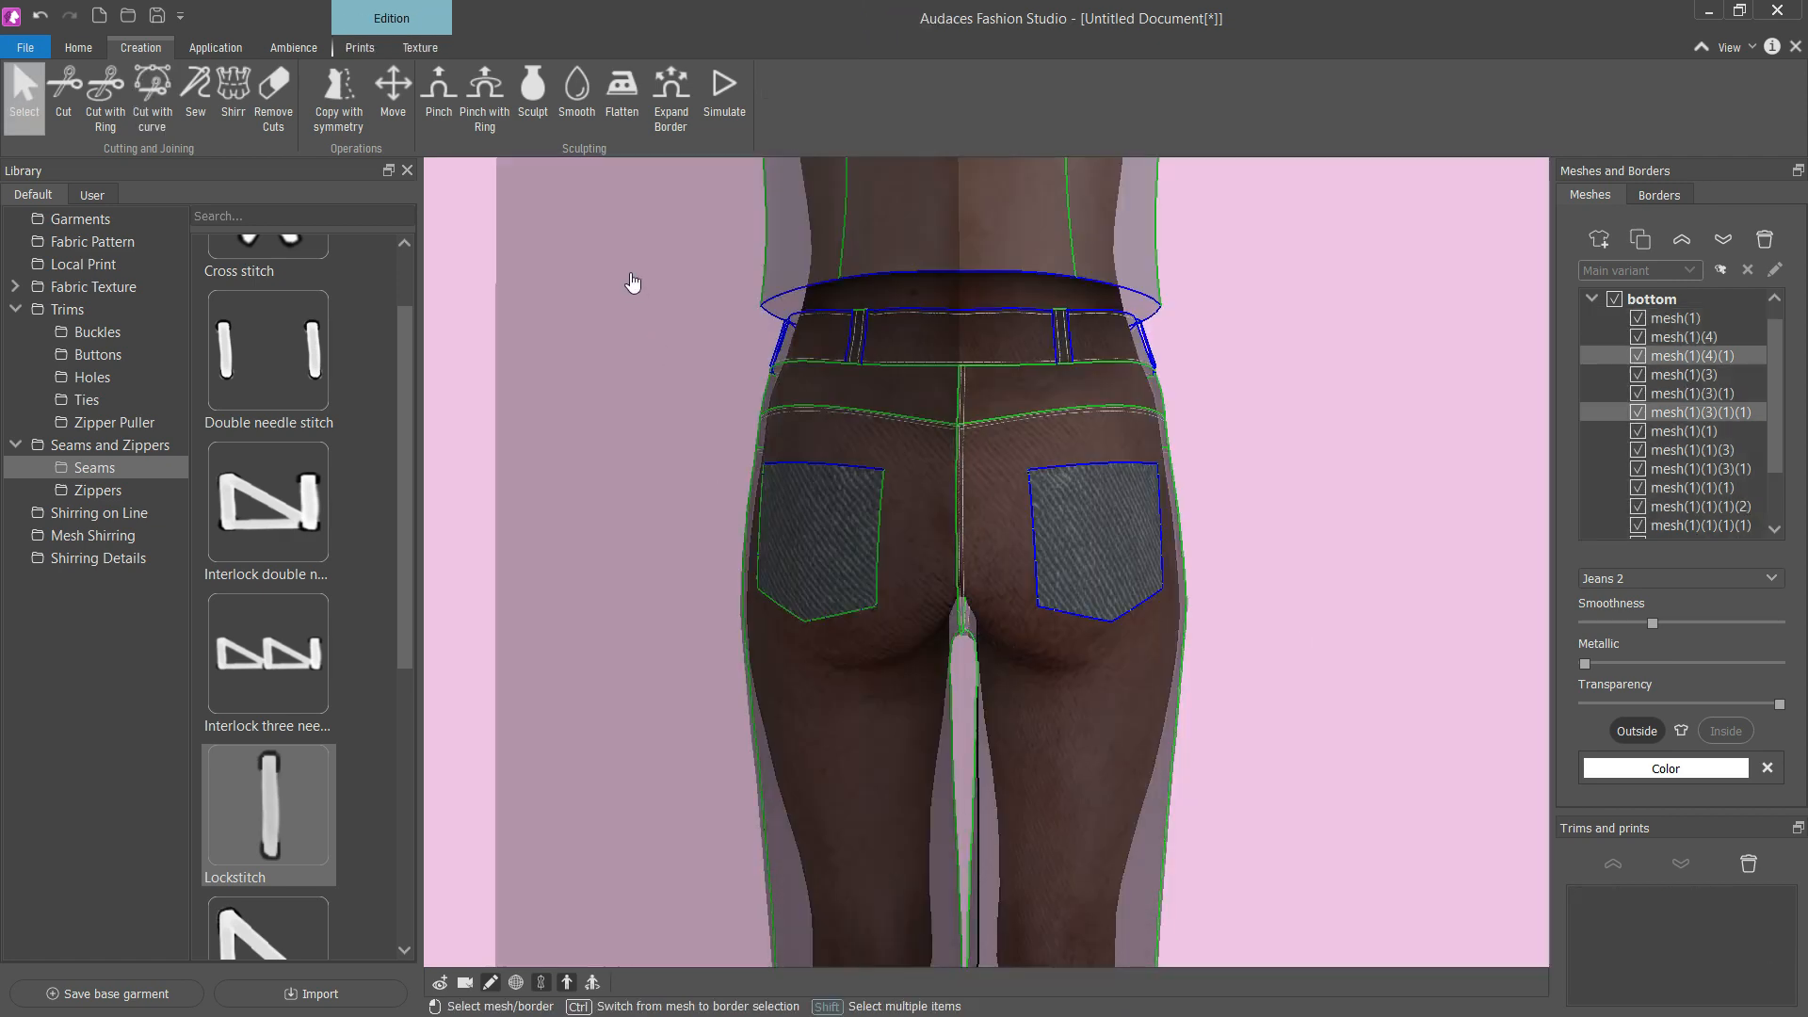
left_click(531, 93)
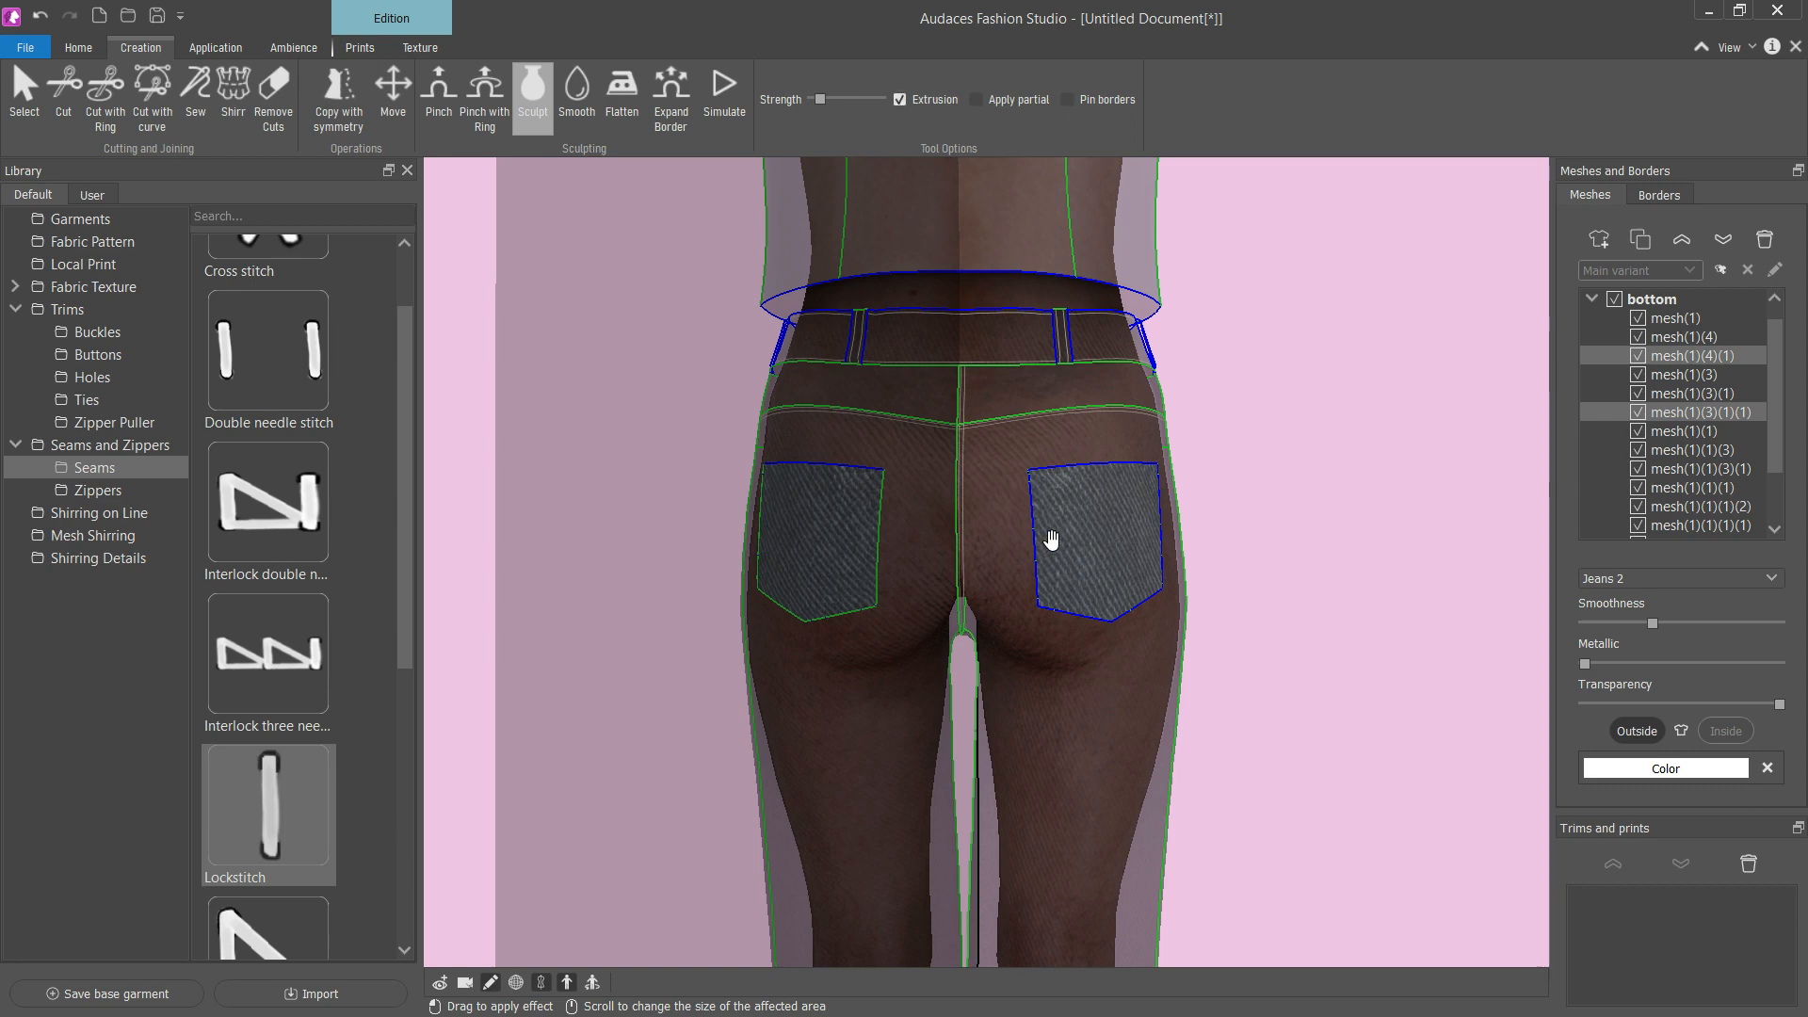
left_click(23, 90)
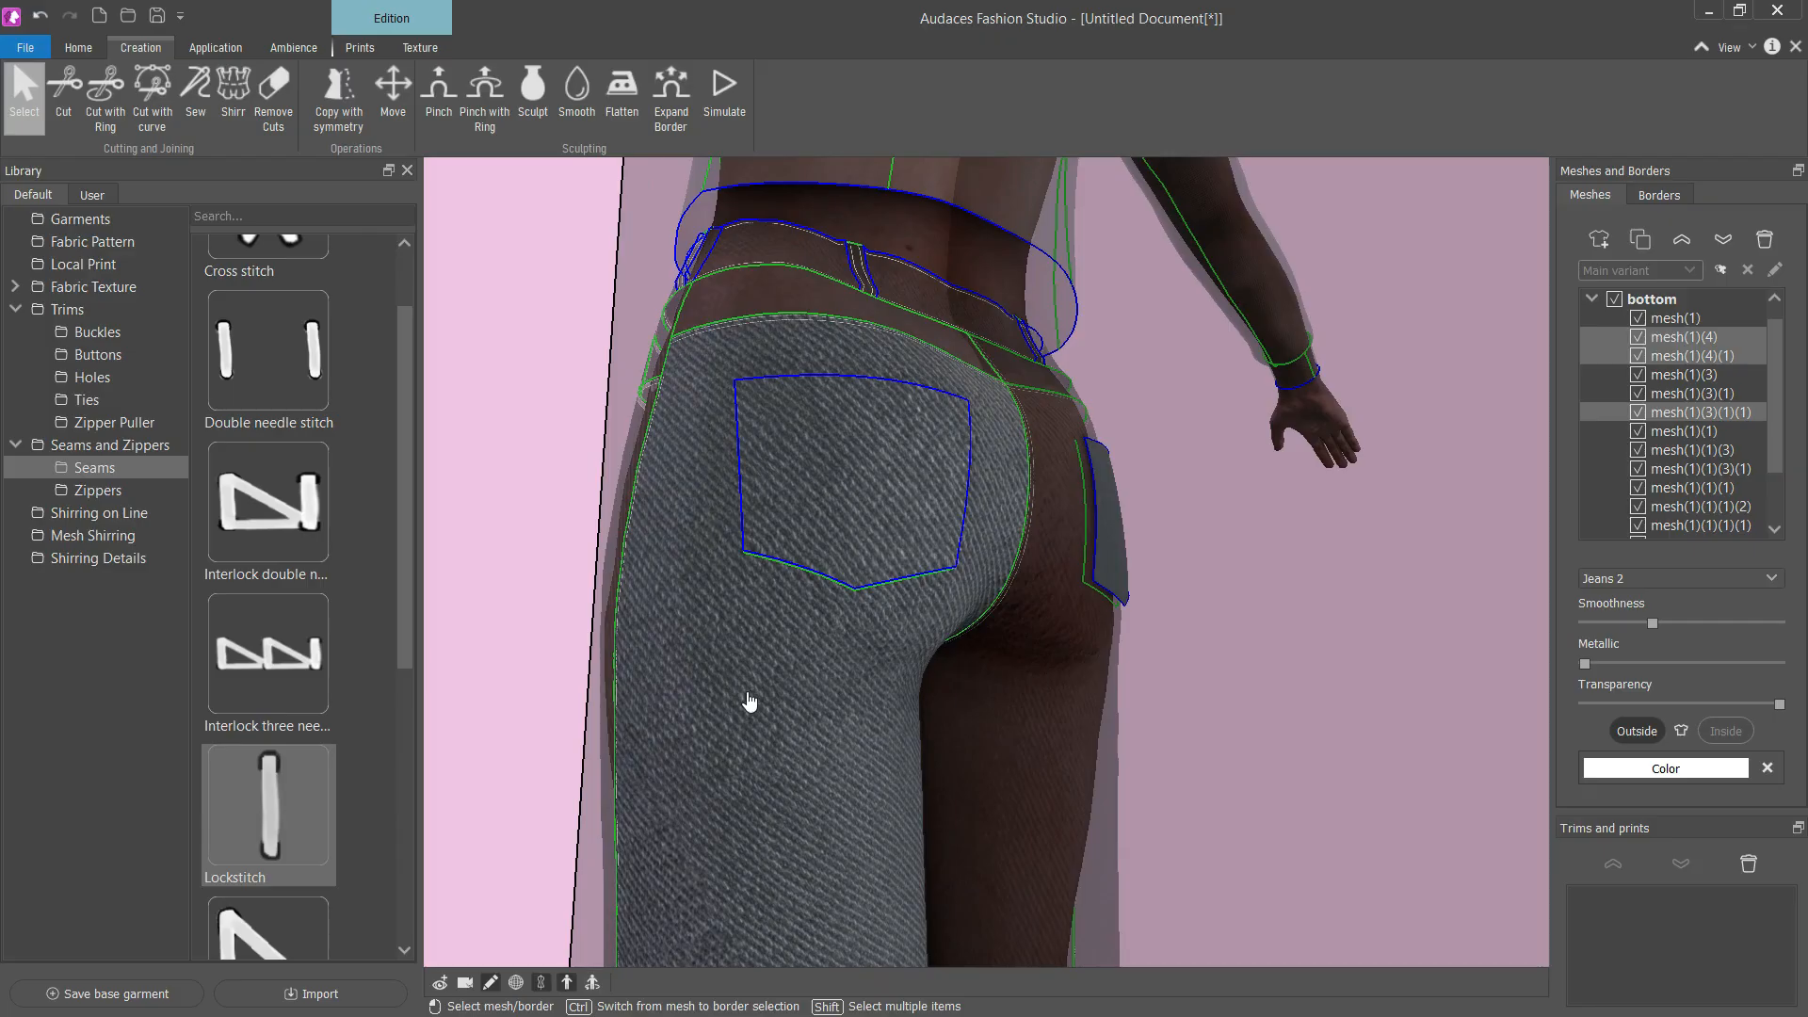
- Sew the pocket patch borders onto the jeans seat and begin sculpting their surface
left_click(194, 92)
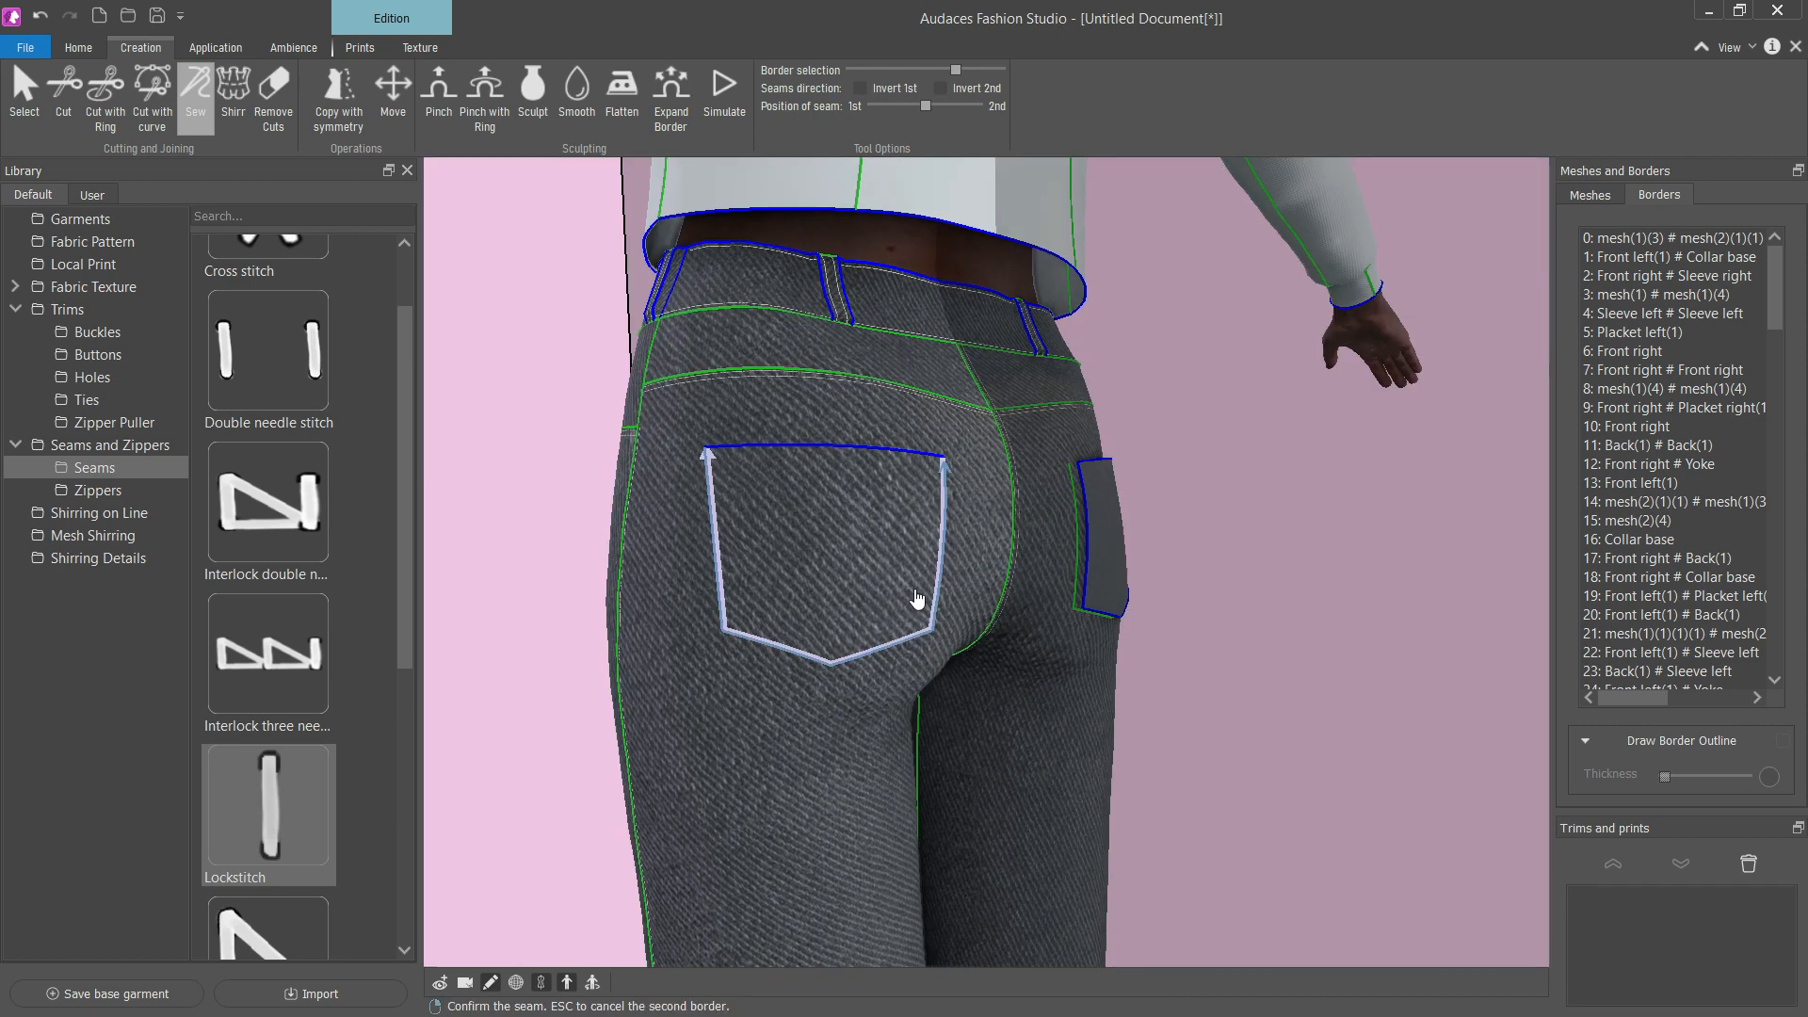
left_click(941, 89)
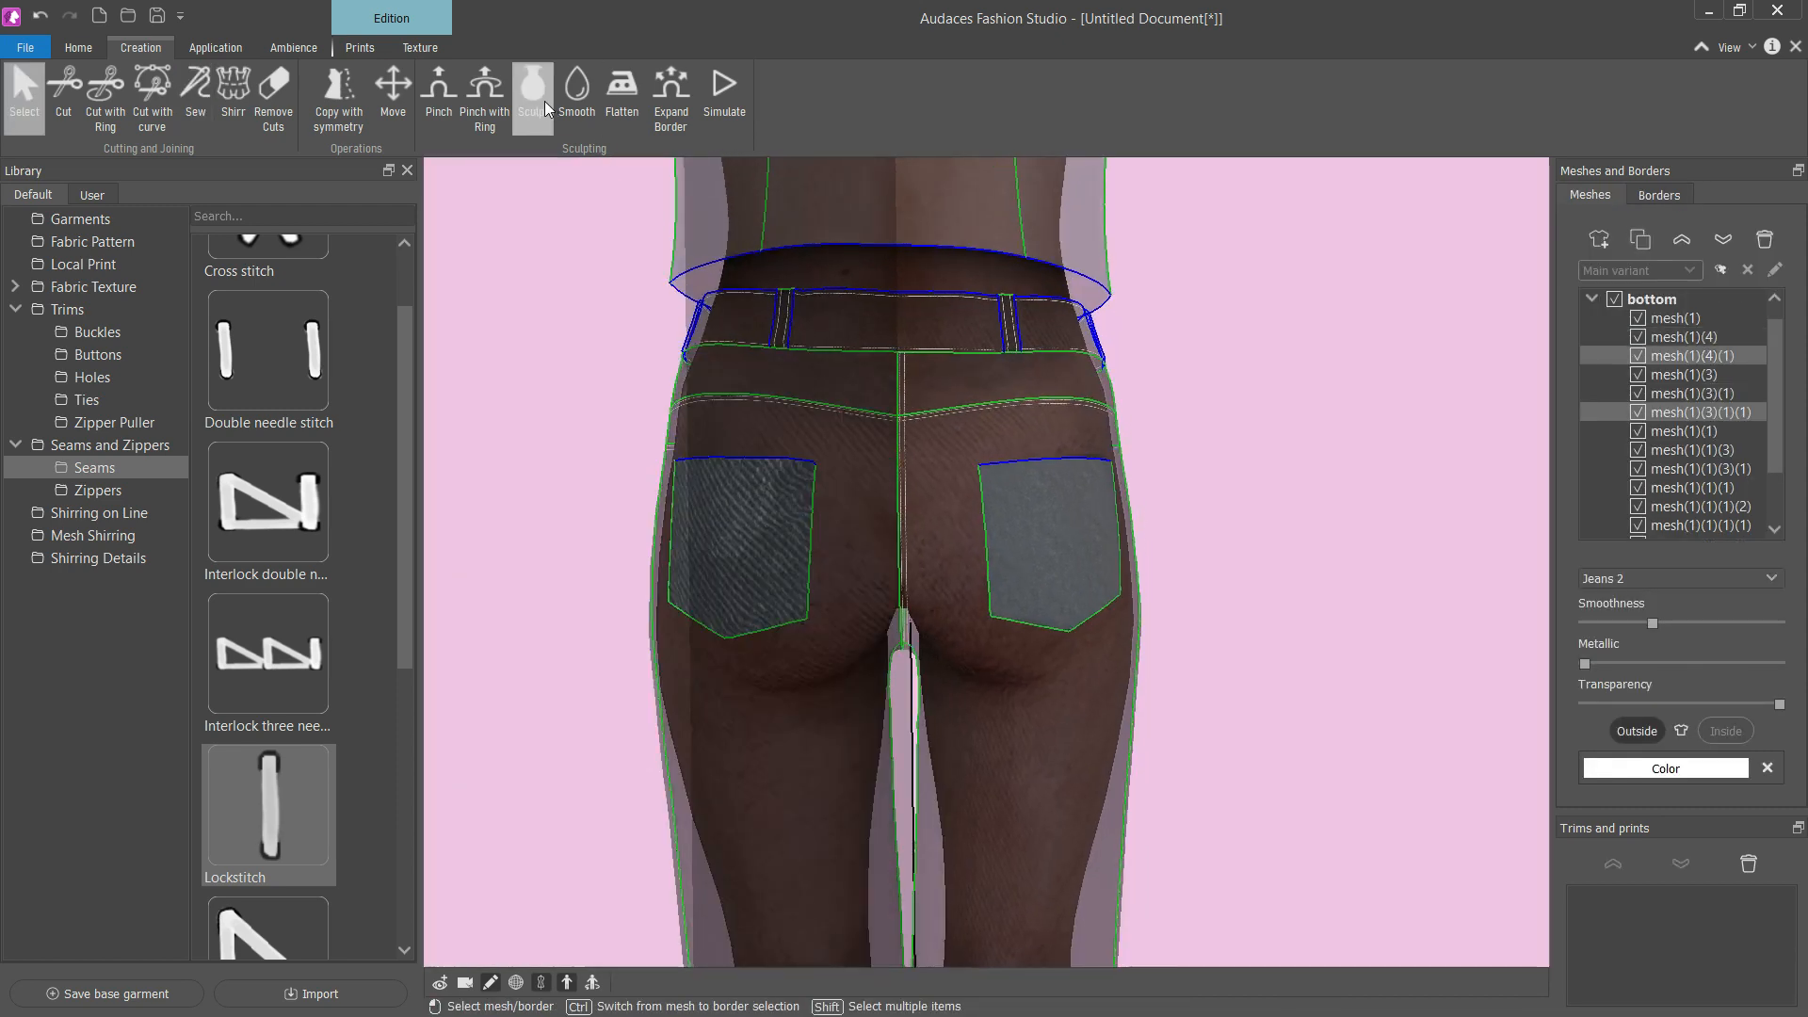
left_click(531, 90)
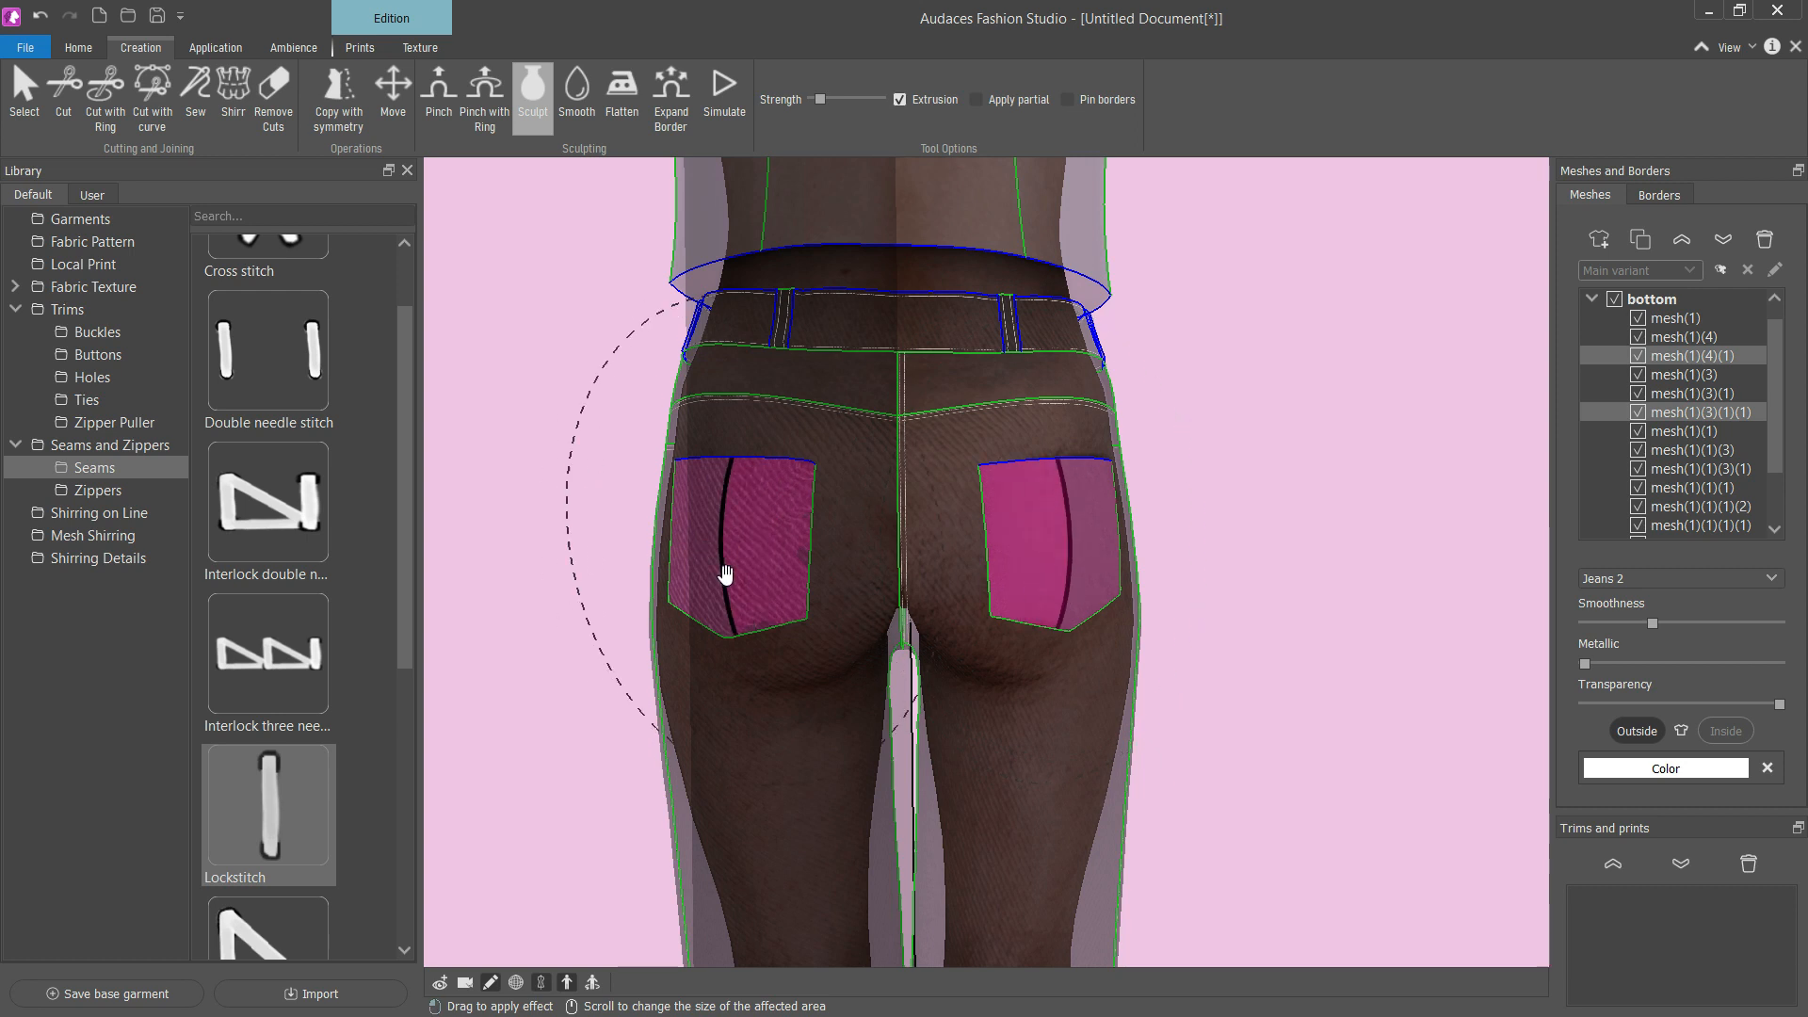